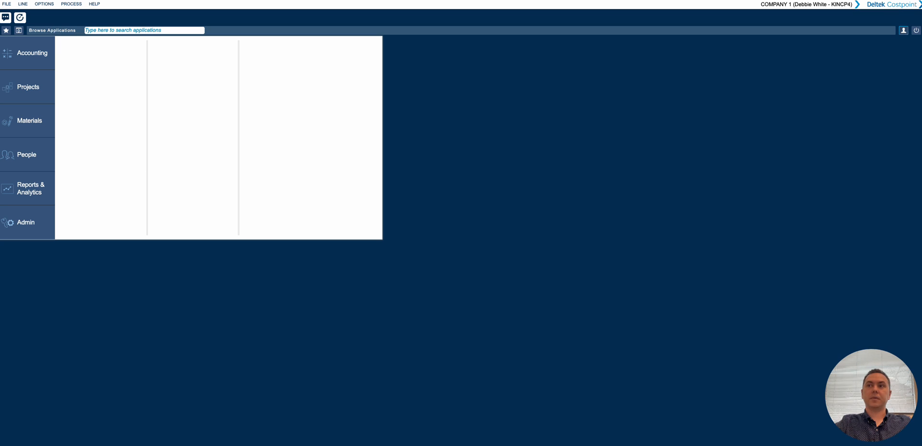
pyautogui.moveTo(902, 30)
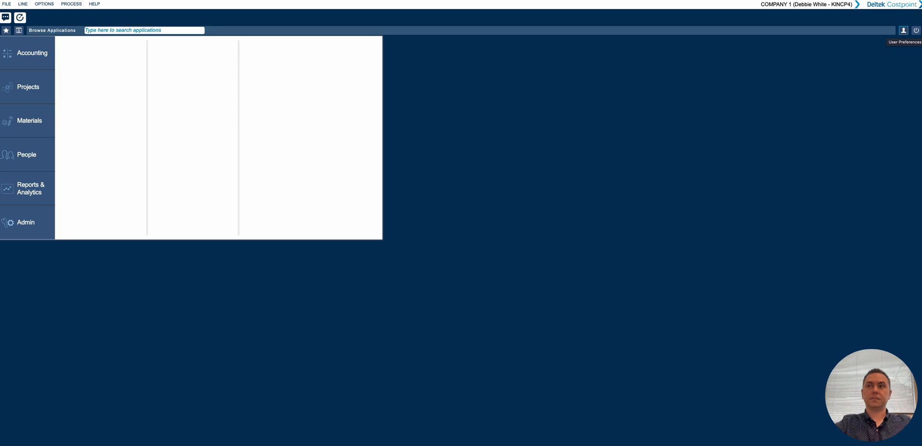
pyautogui.moveTo(904, 30)
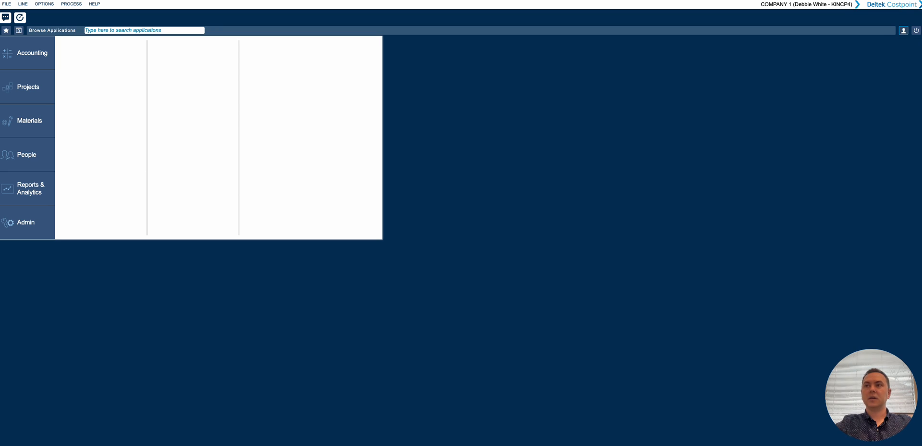
# Step: Open the User Preferences panel from the user icon at top right
pyautogui.click(915, 29)
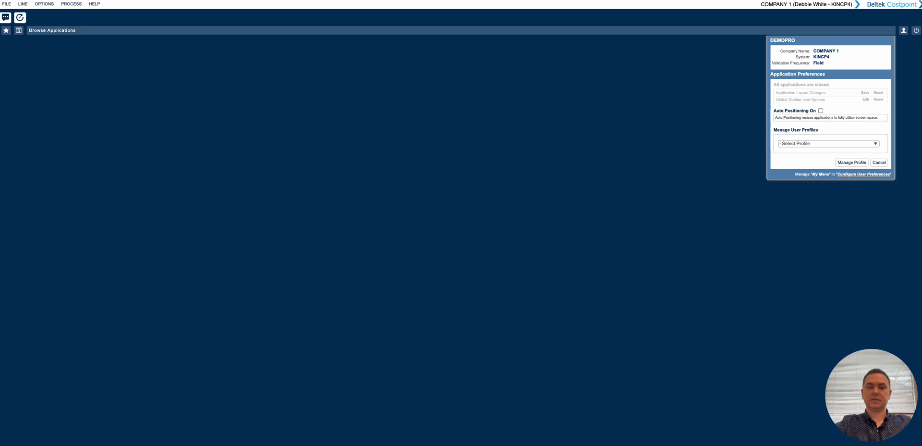
# Step: Go to Configure User Preferences and start a query on the My Menu Application List
pyautogui.click(863, 174)
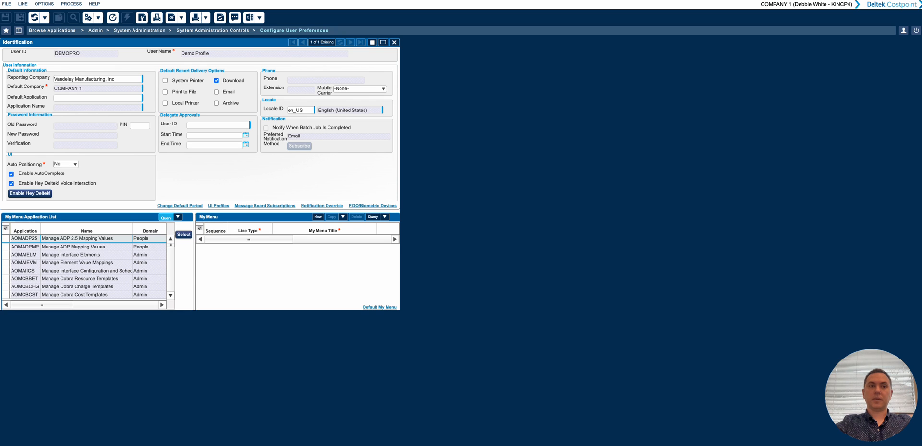
pyautogui.click(166, 216)
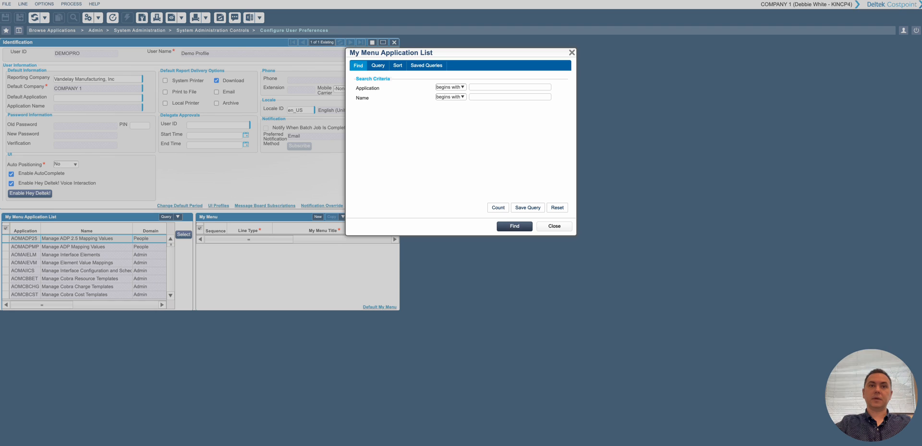
# Step: Find applications whose name contains 'Mana' and add Manage Customers to My Menu
pyautogui.click(450, 96)
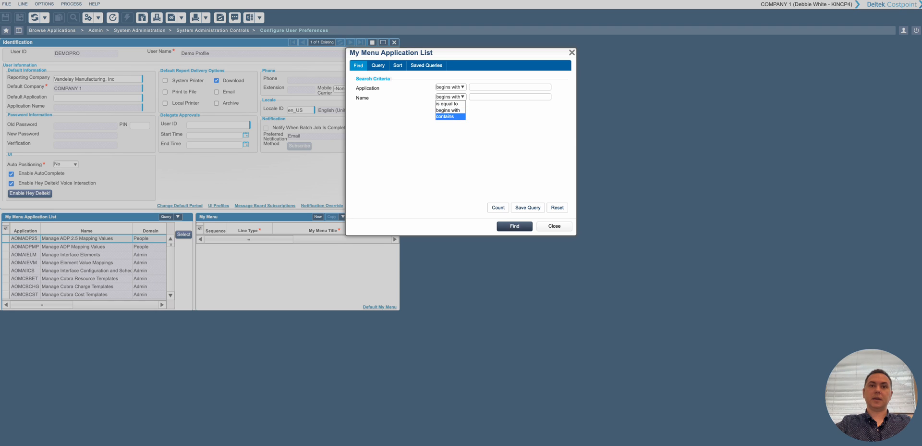
pyautogui.click(444, 116)
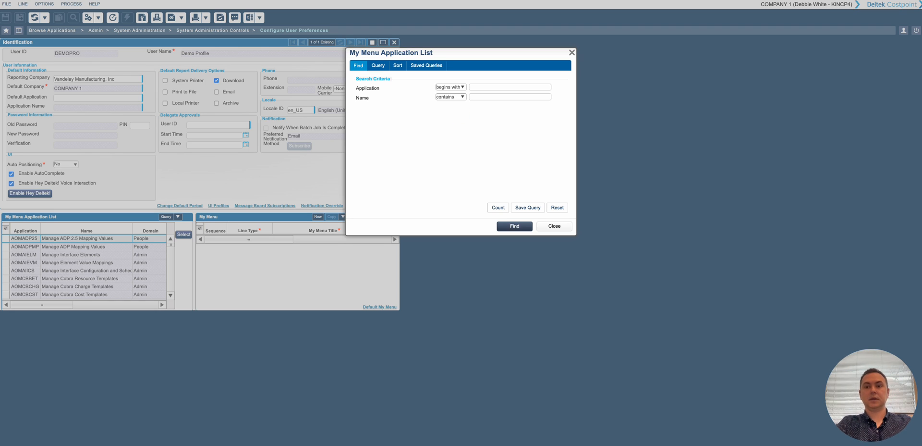
pyautogui.write('Manage custom')
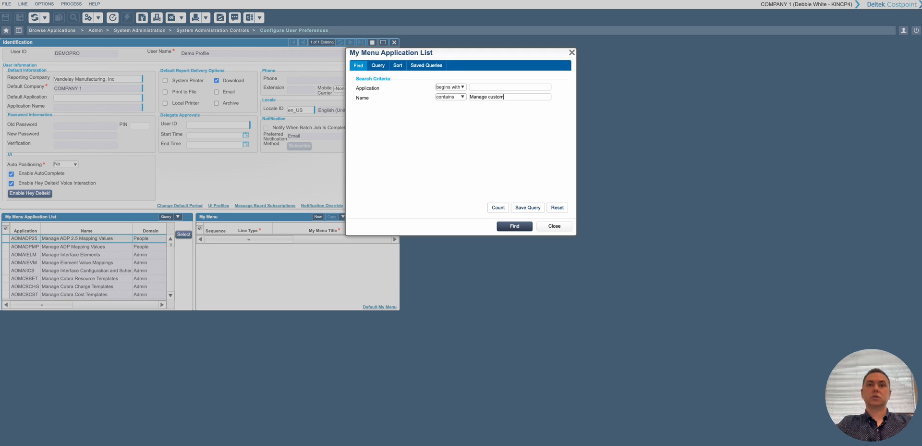
pyautogui.click(513, 226)
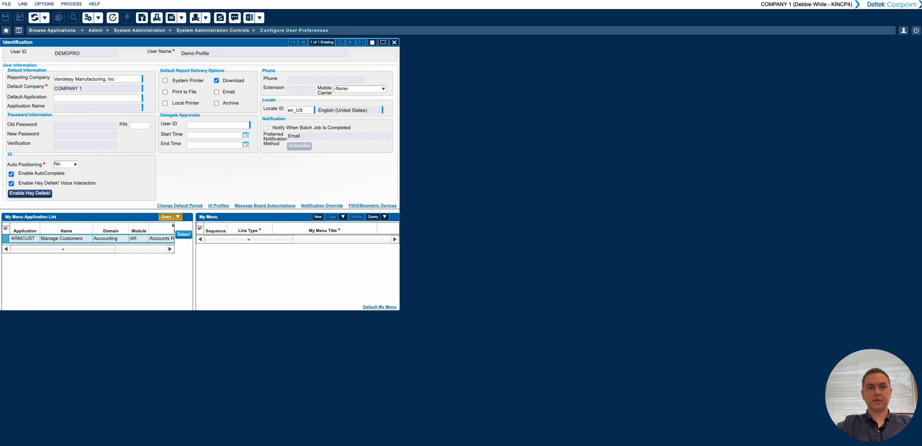
pyautogui.click(184, 234)
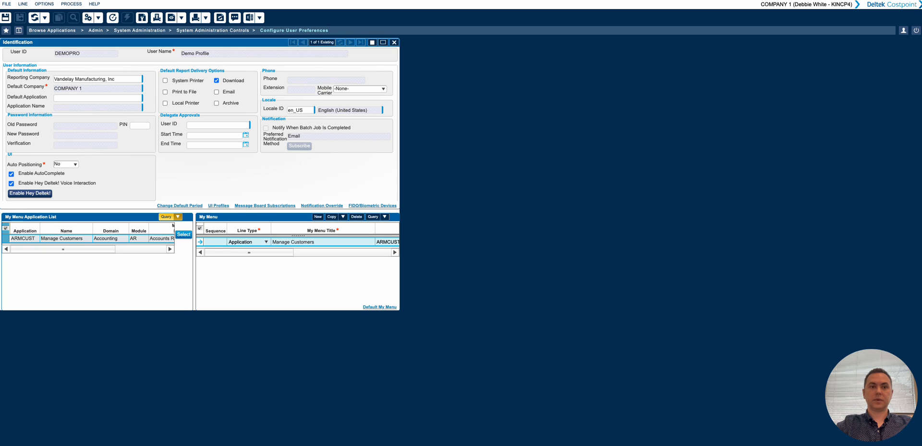
# Step: Search again for Manage sales and add Manage Sales Orders to My Menu
pyautogui.click(166, 216)
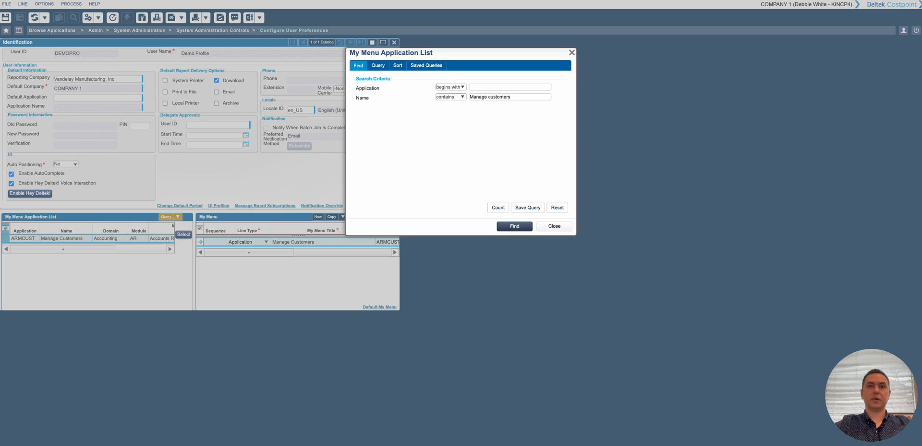
pyautogui.doubleClick(498, 96)
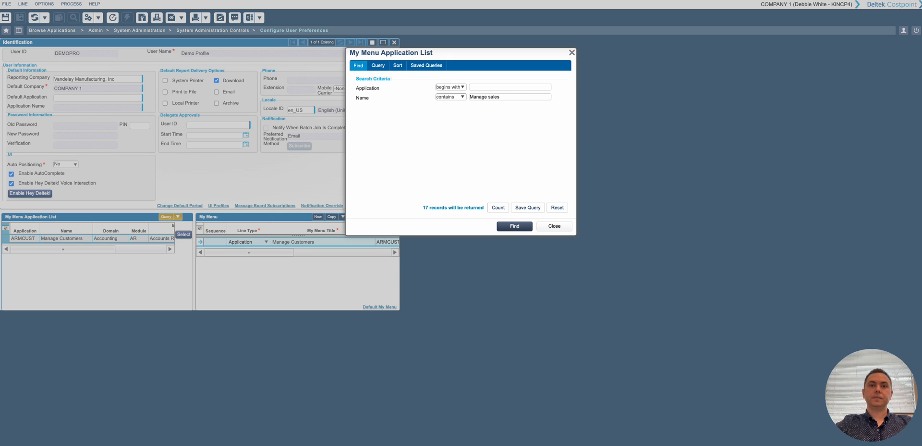
pyautogui.click(513, 226)
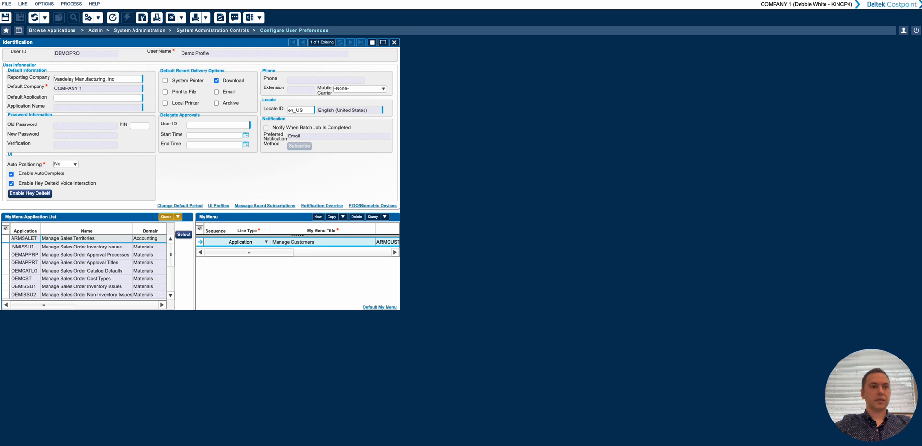
pyautogui.click(171, 238)
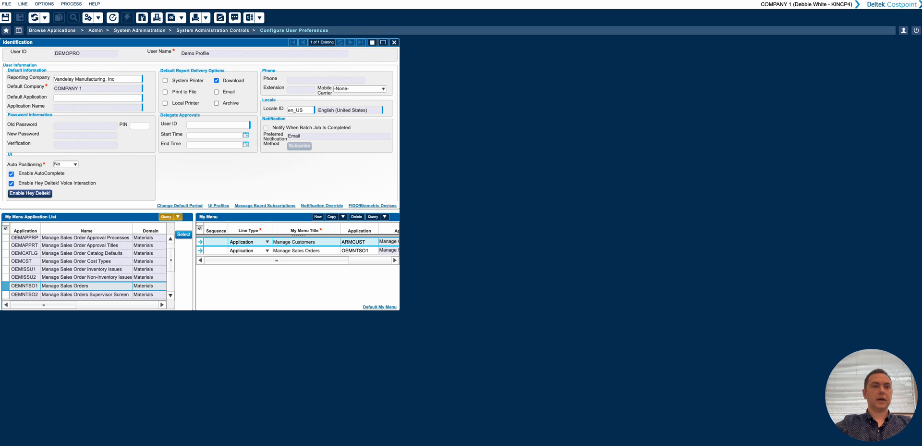
# Step: Search for 'Print s' to add Print Sales Order Acknowledgements to My Menu
pyautogui.click(166, 216)
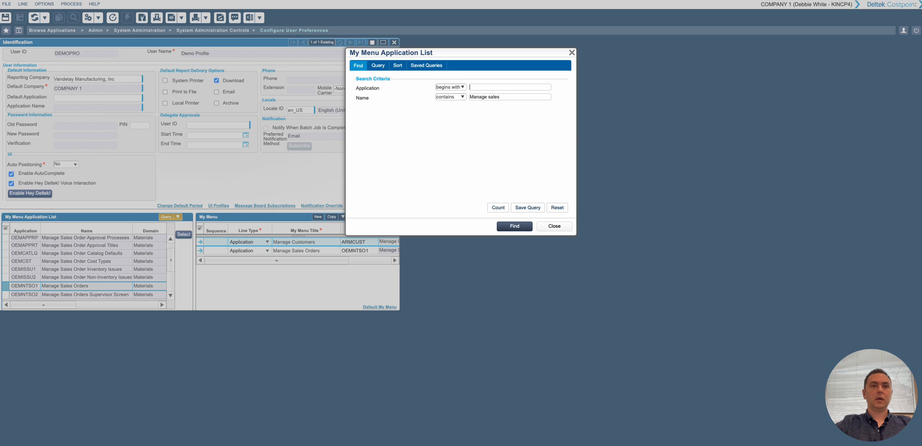
pyautogui.doubleClick(490, 96)
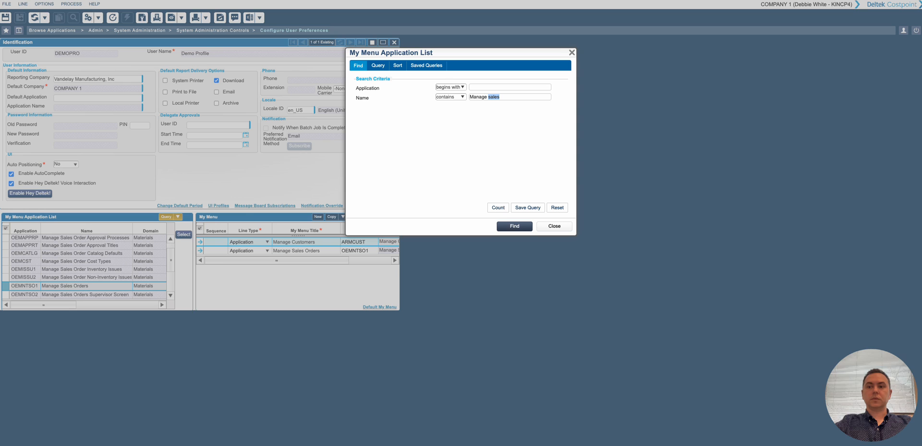
pyautogui.press('Backspace')
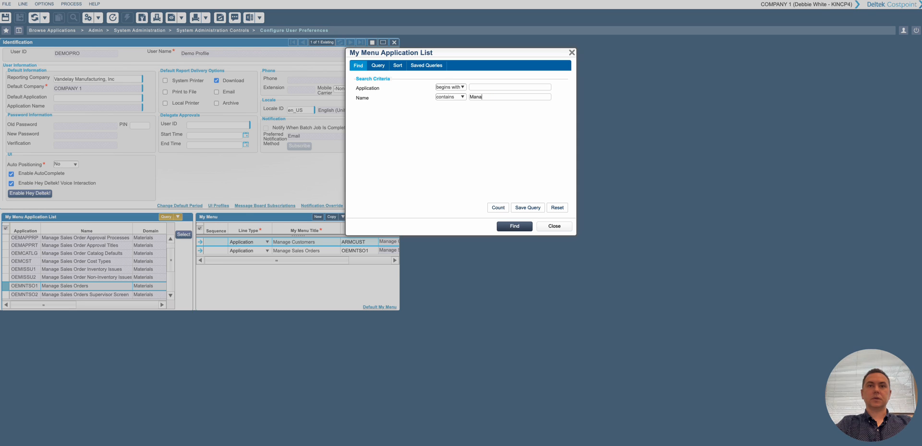
pyautogui.write('Print sales')
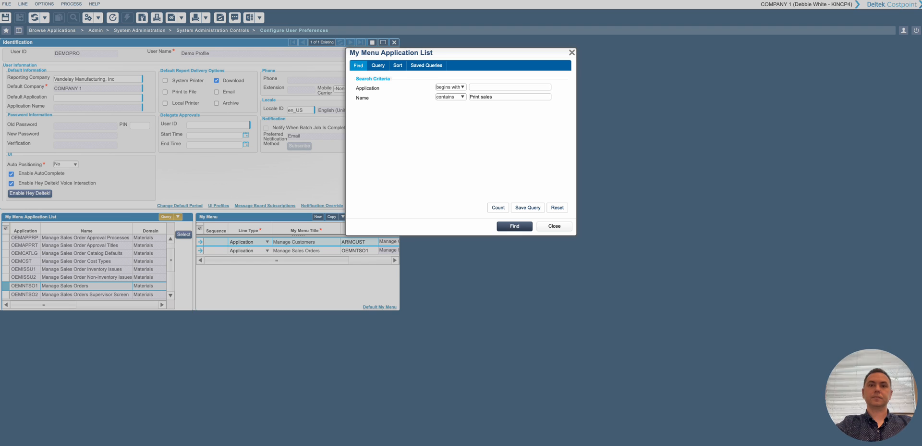
pyautogui.click(512, 226)
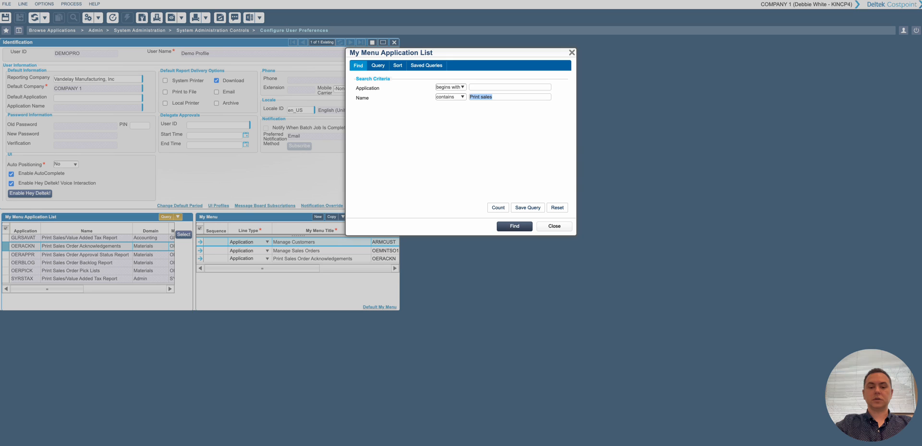
# Step: Search for 'View sales' and pick View Sales Order Status Information from the results
pyautogui.write('View sales')
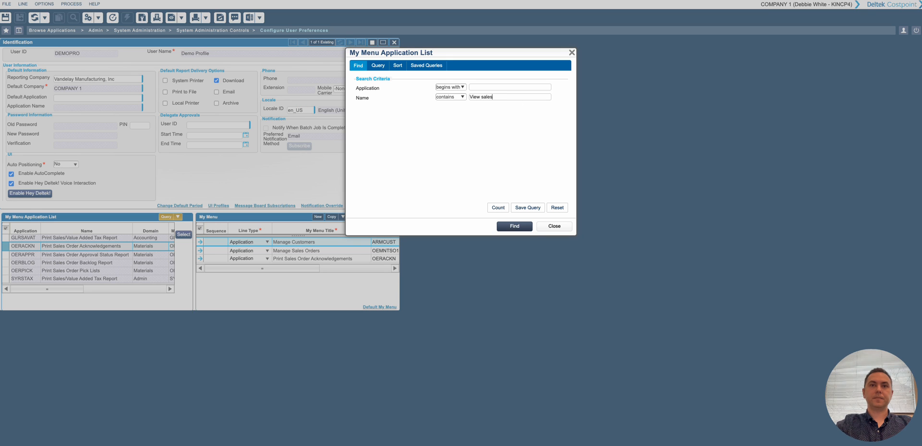
pyautogui.click(513, 226)
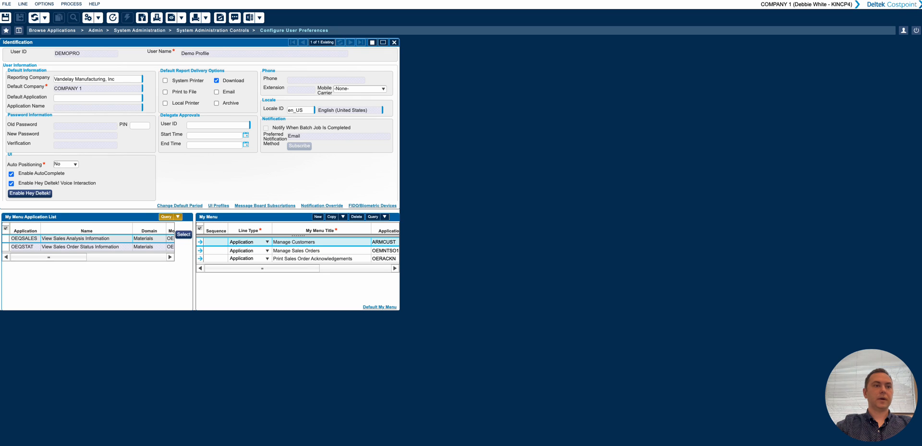
pyautogui.click(81, 246)
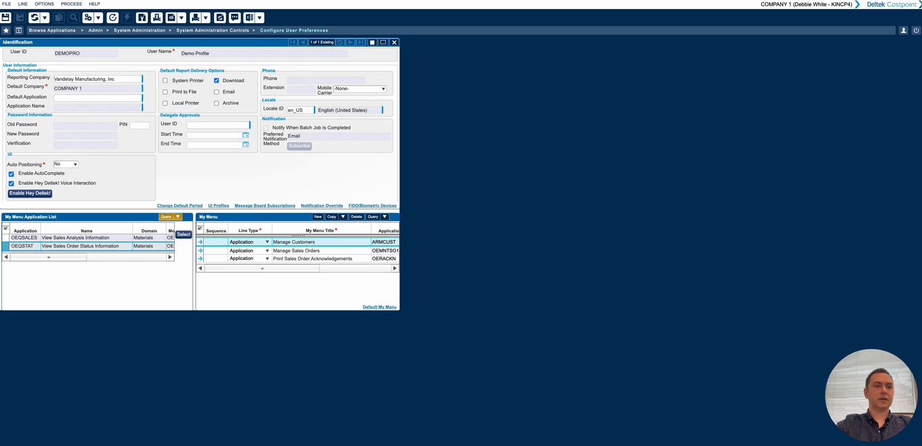
# Step: Add View Sales Order Status Information as entry 4 and bring up Arrange Table Columns from Options
pyautogui.click(183, 234)
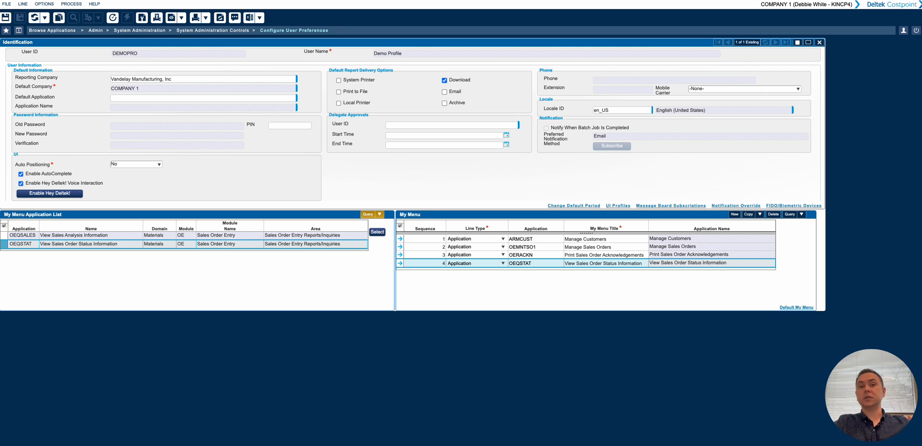
pyautogui.click(399, 225)
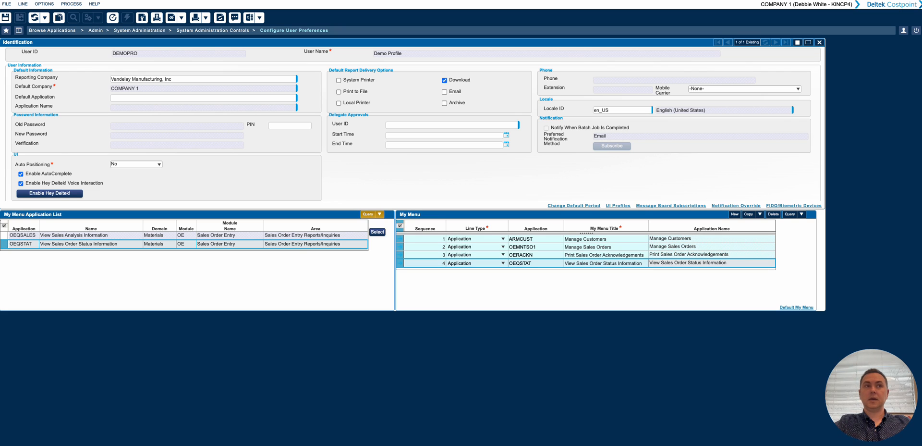
pyautogui.click(44, 4)
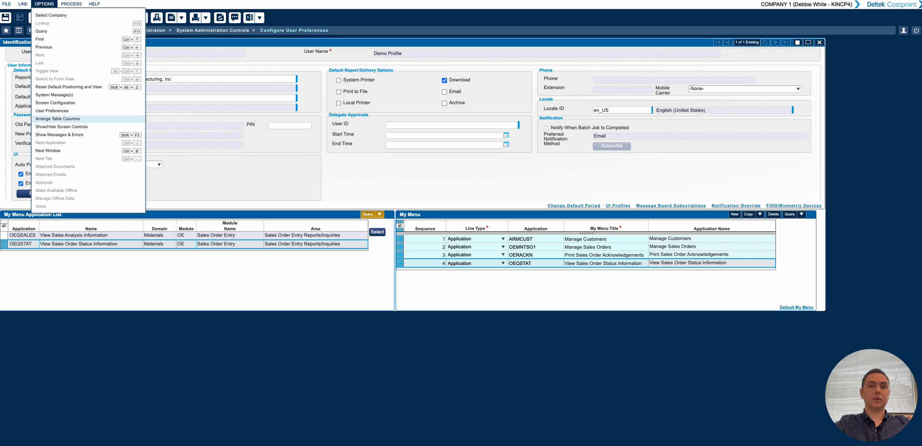
pyautogui.click(58, 120)
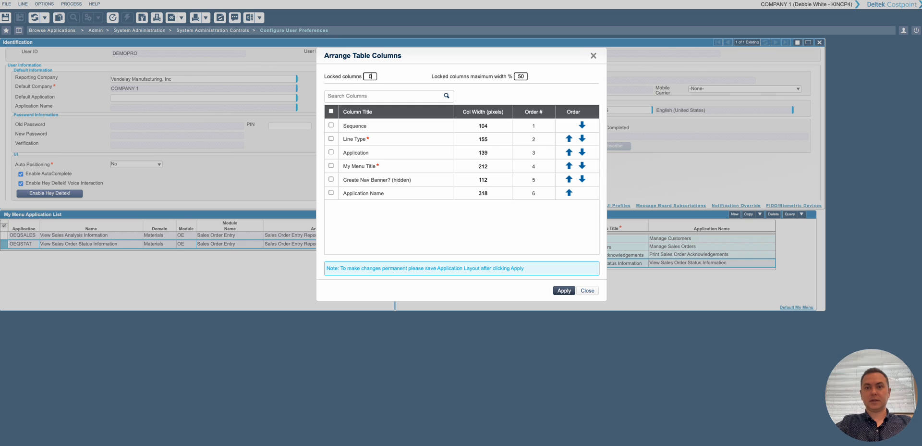
pyautogui.click(585, 290)
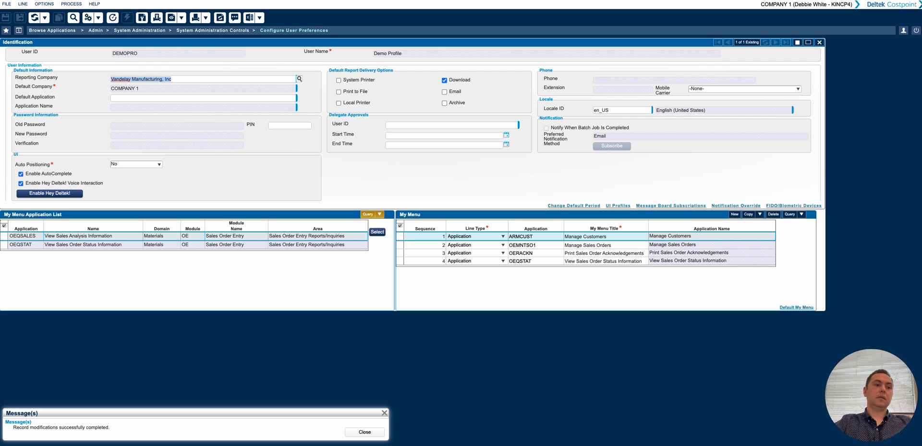
# Step: Dismiss the save confirmation and close the Configure User Preferences screen
pyautogui.click(364, 431)
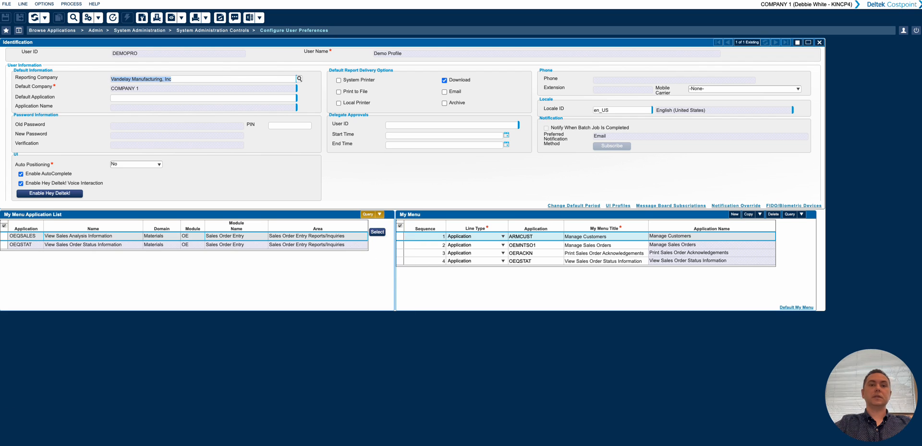
pyautogui.click(52, 30)
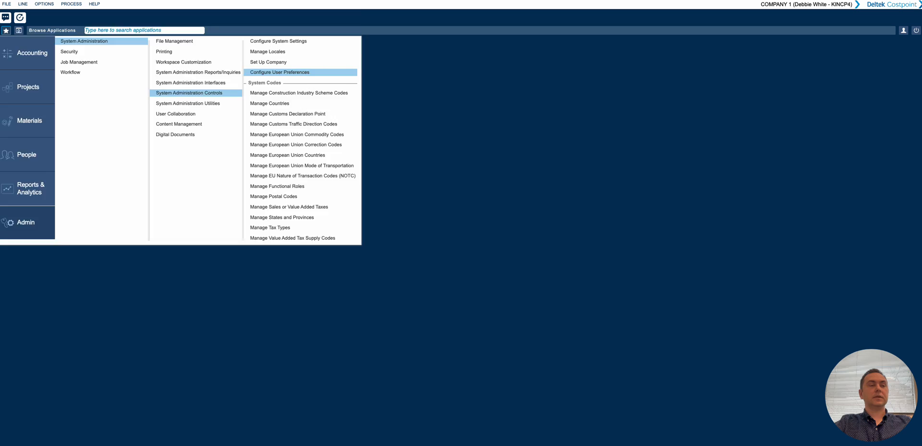
# Step: Launch Manage Customers, Manage Sales Orders and a third sales application from the My Menu star list
pyautogui.click(7, 30)
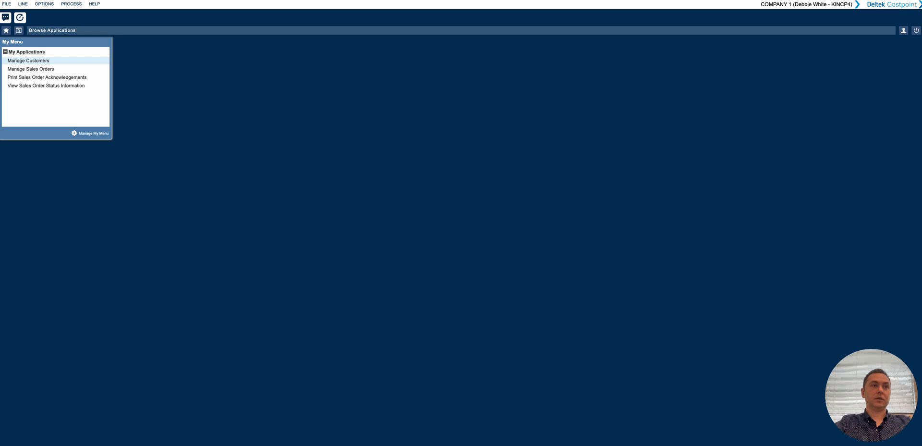
pyautogui.click(28, 60)
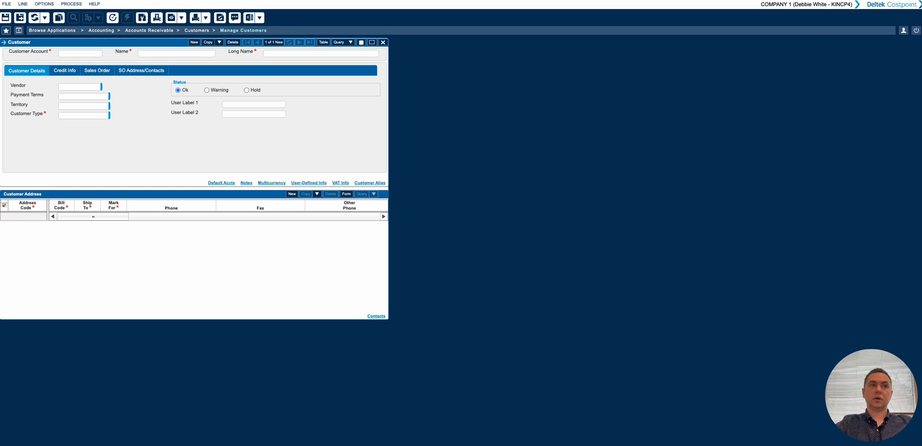
pyautogui.click(7, 30)
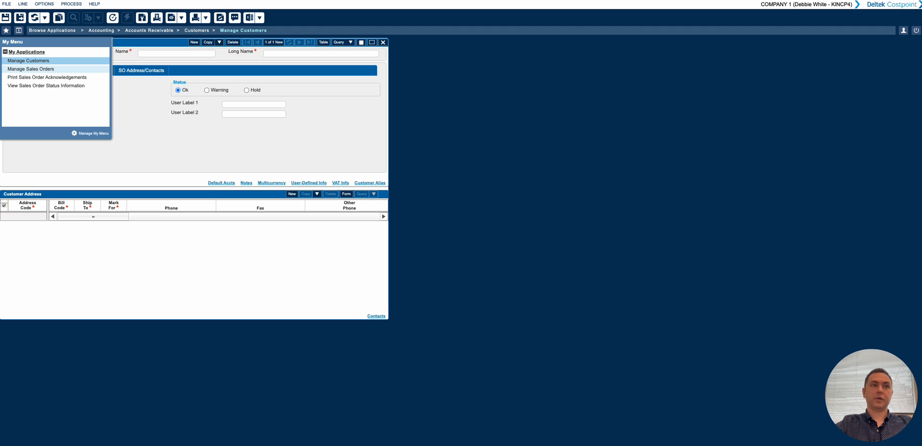
pyautogui.click(30, 69)
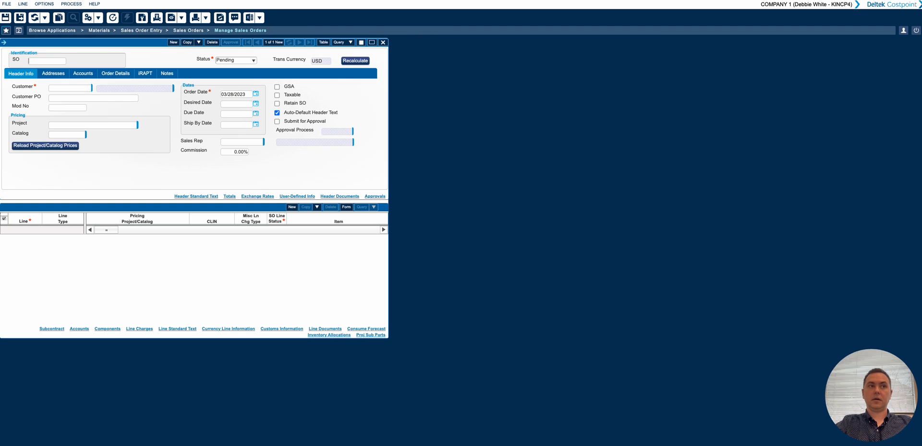
pyautogui.click(7, 30)
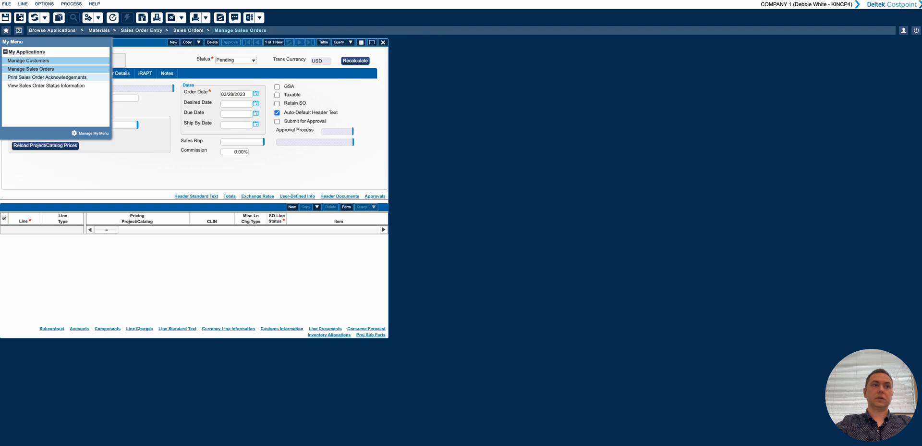
pyautogui.click(48, 77)
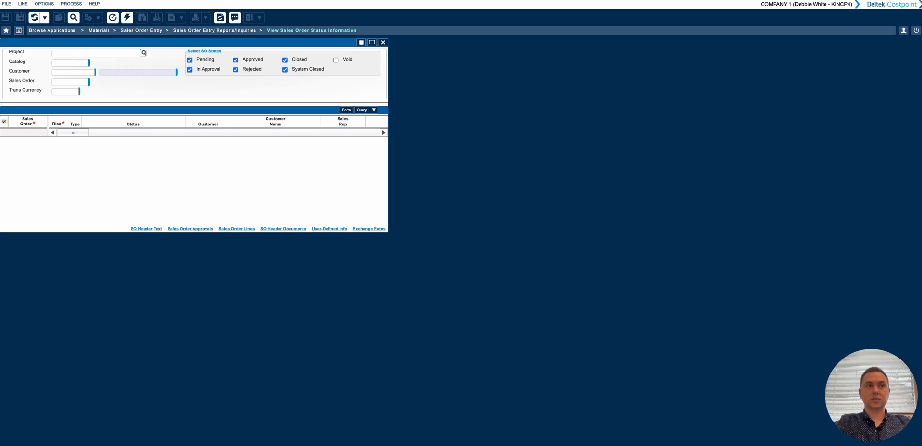
# Step: Switch back to the open Manage Sales Orders and show the favourites list again
pyautogui.click(18, 30)
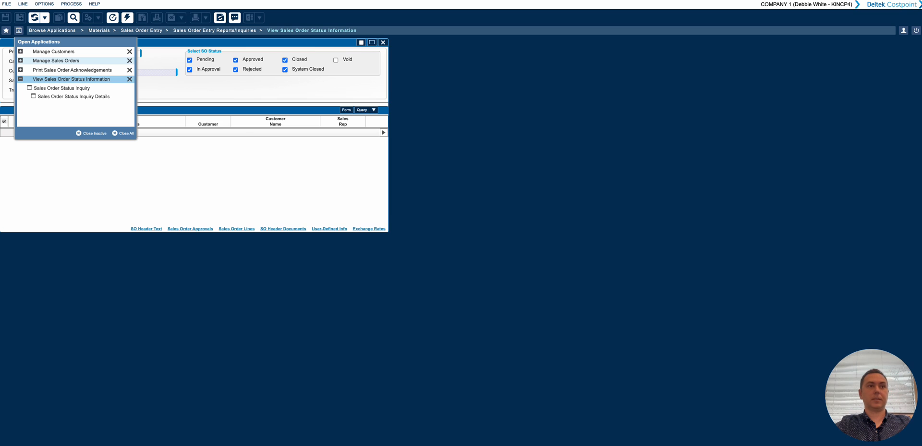
pyautogui.click(57, 60)
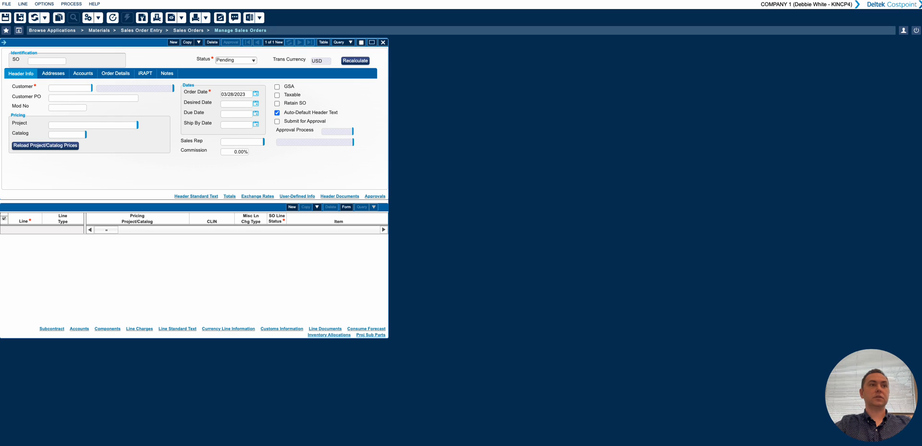
pyautogui.click(7, 30)
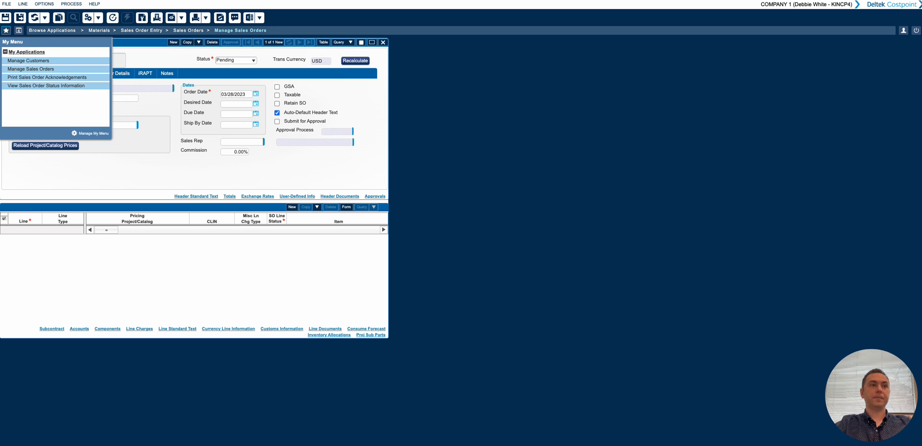